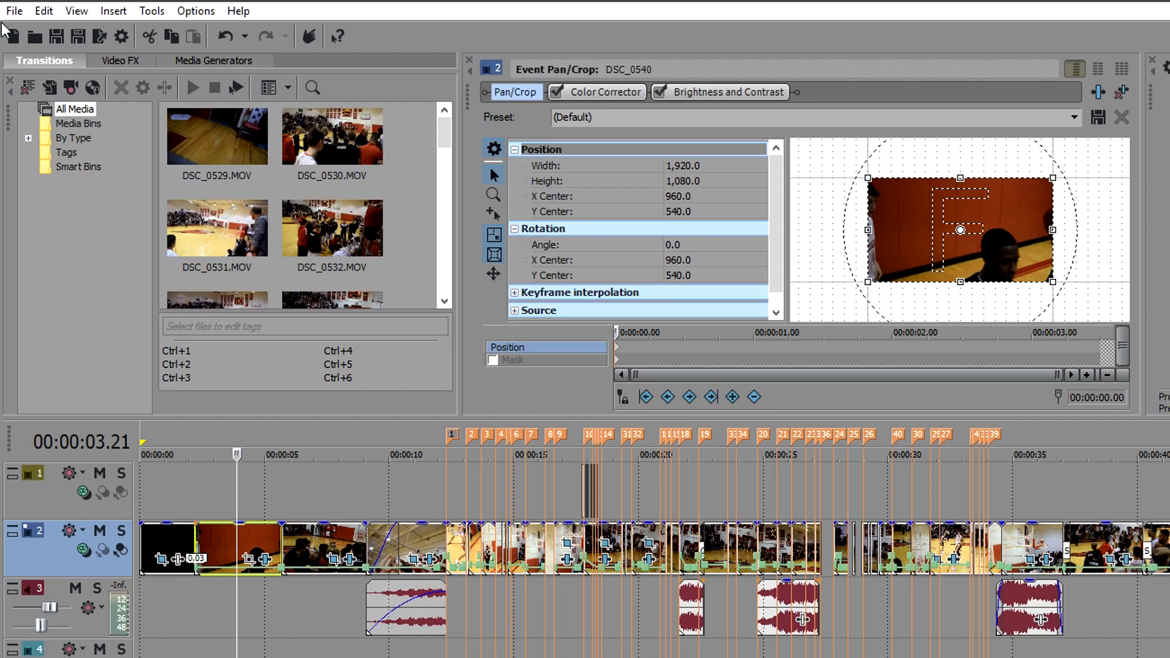
- Set the project video width to 1080 in Project Properties, matching the 1080 height
left_click(13, 11)
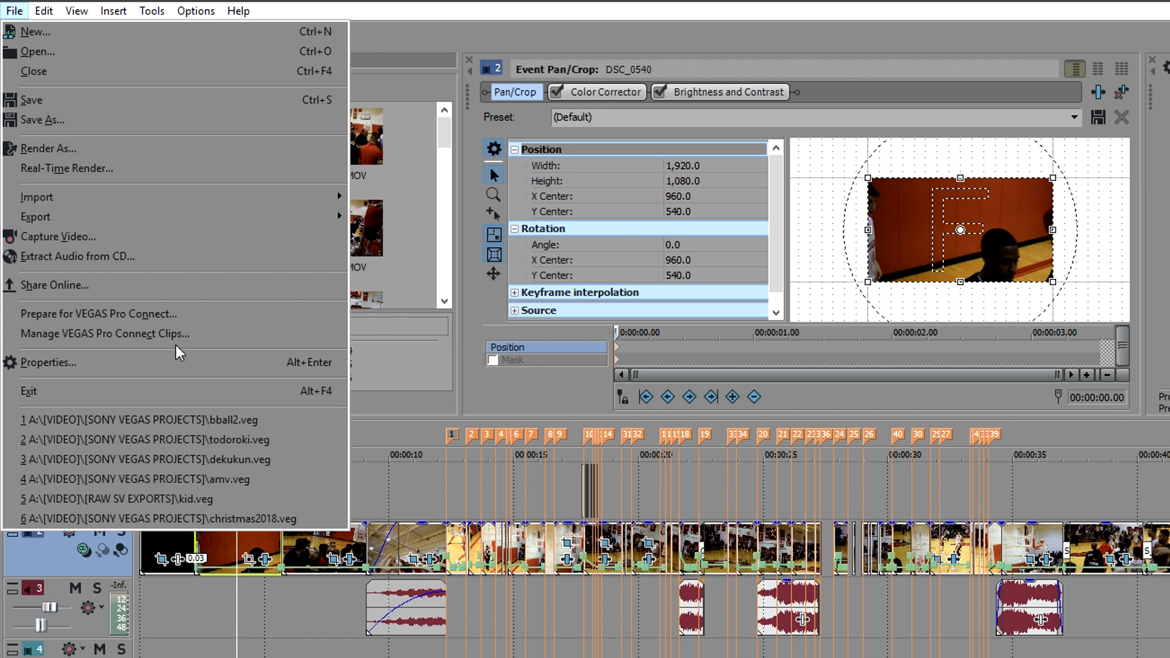
left_click(48, 363)
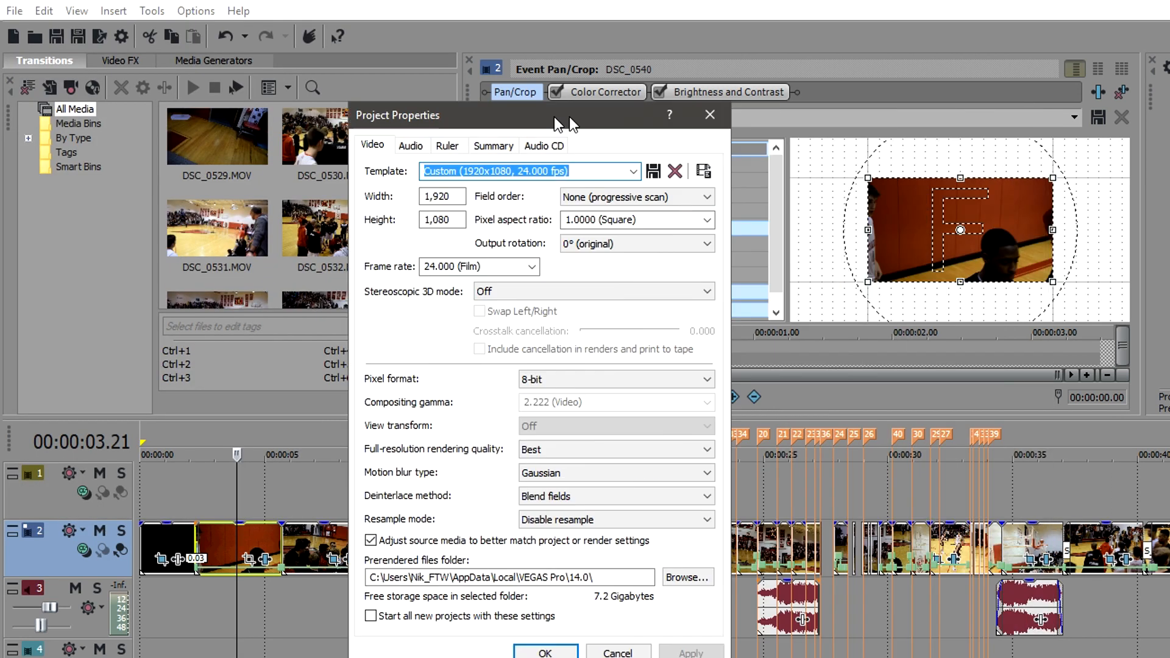
left_click_drag(555, 115, 436, 250)
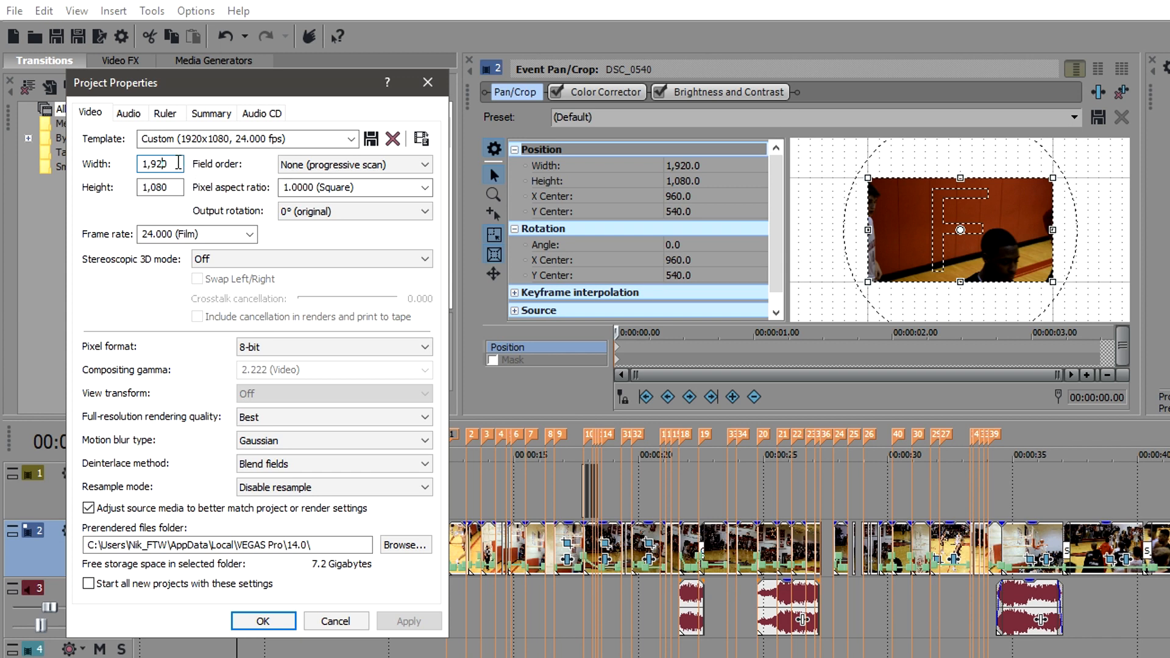
type("10")
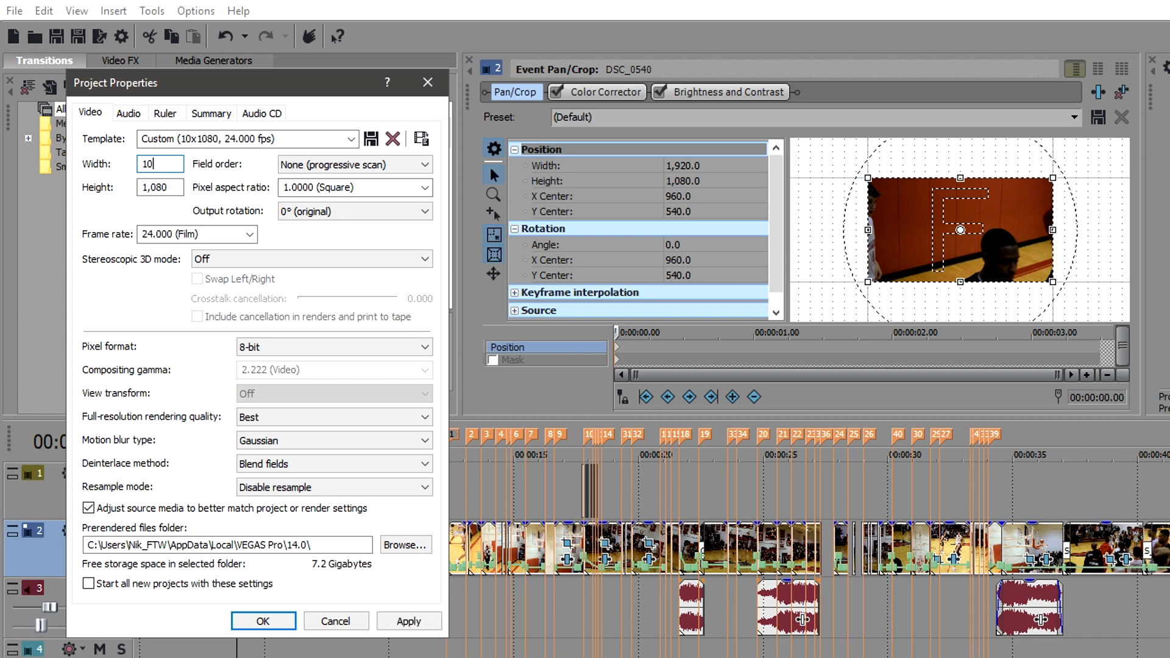
type("1080")
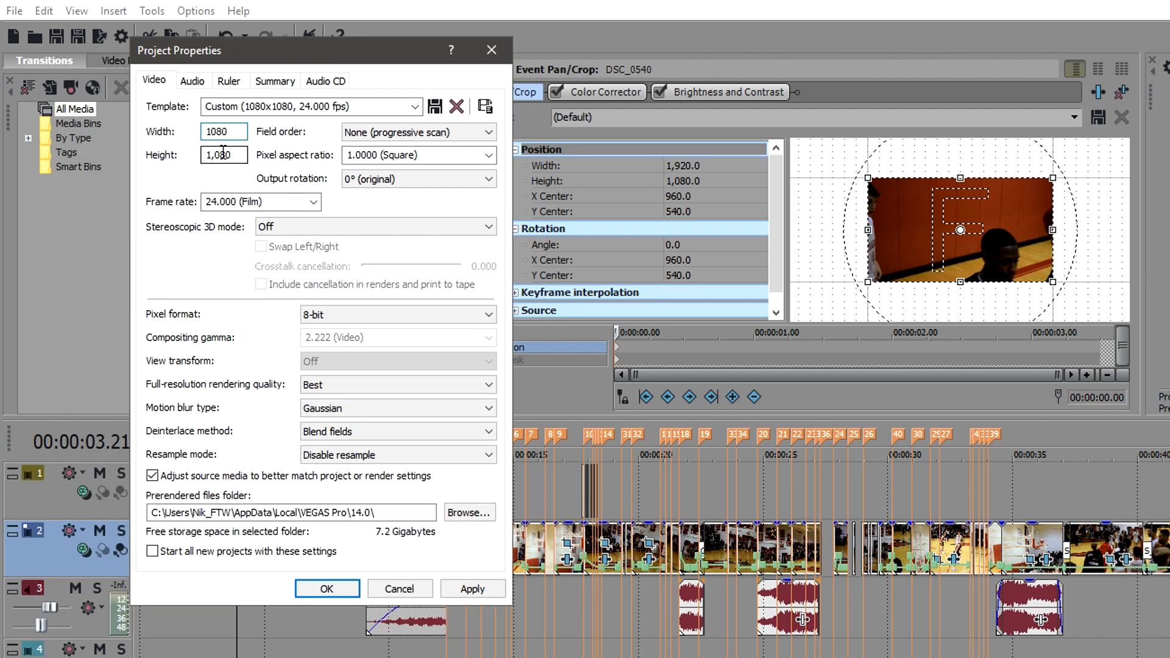
left_click(372, 227)
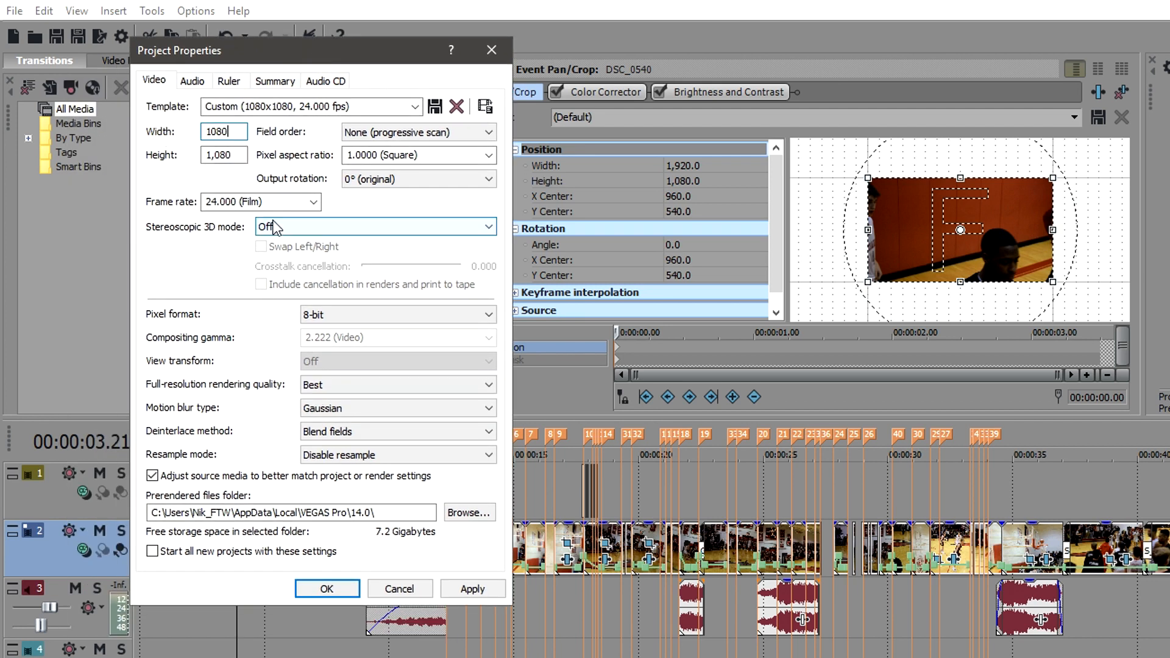
- Review the remaining video settings and confirm the 24 fps frame rate
left_click(414, 106)
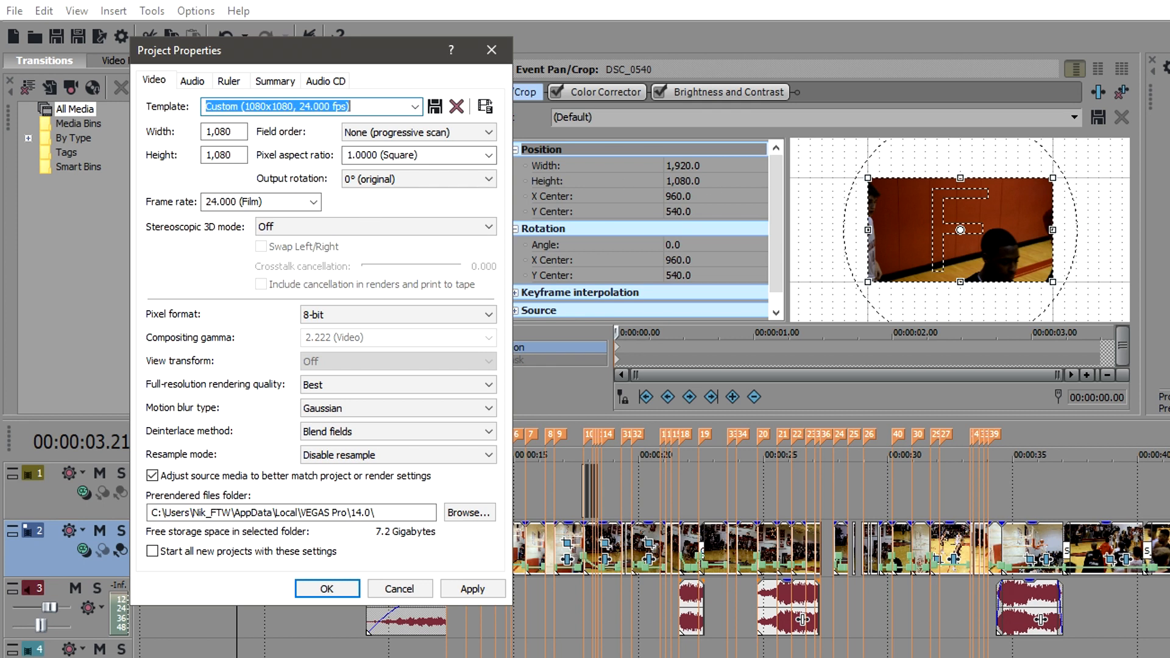
left_click(222, 131)
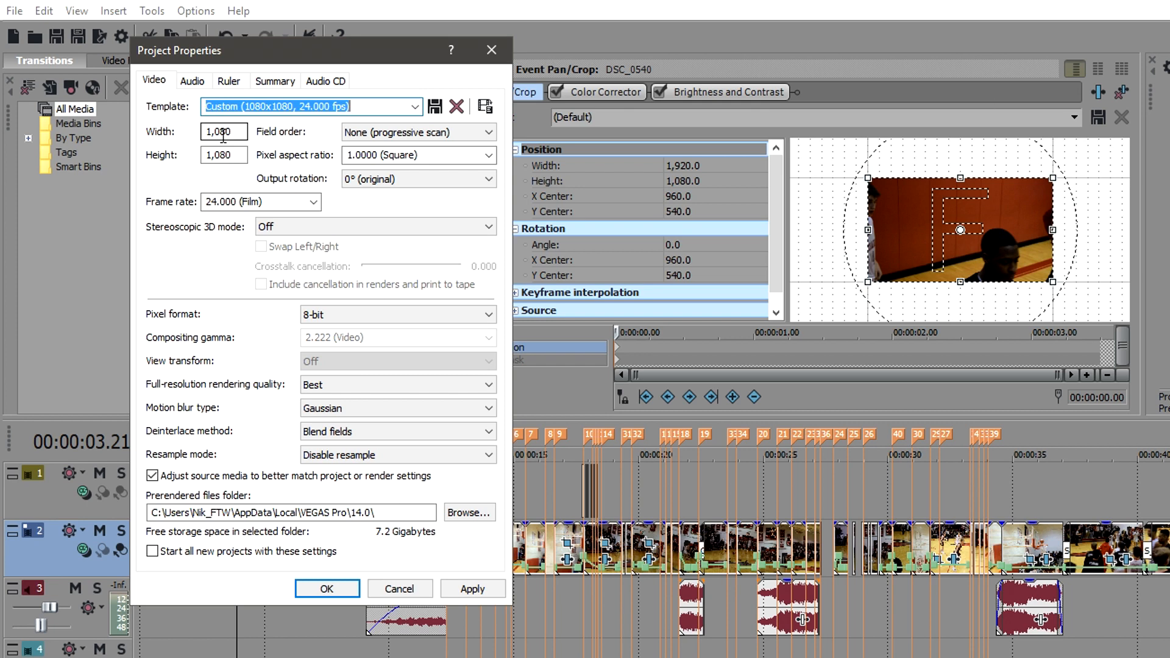
left_click(314, 201)
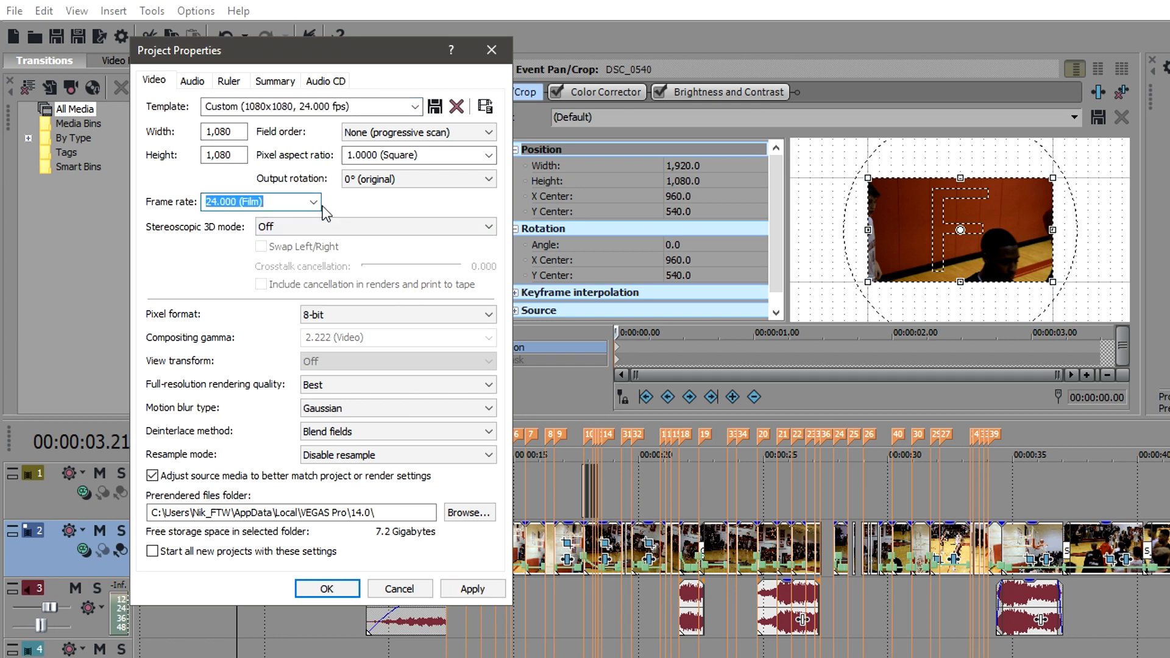
mouse_move(179, 145)
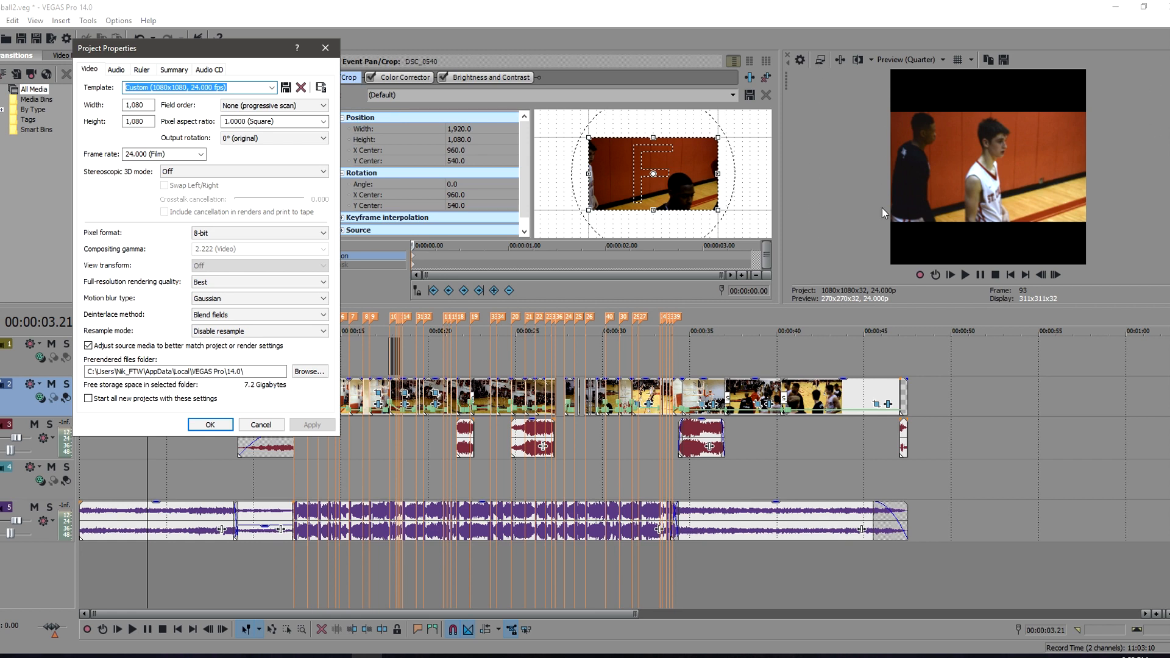
mouse_move(1096, 278)
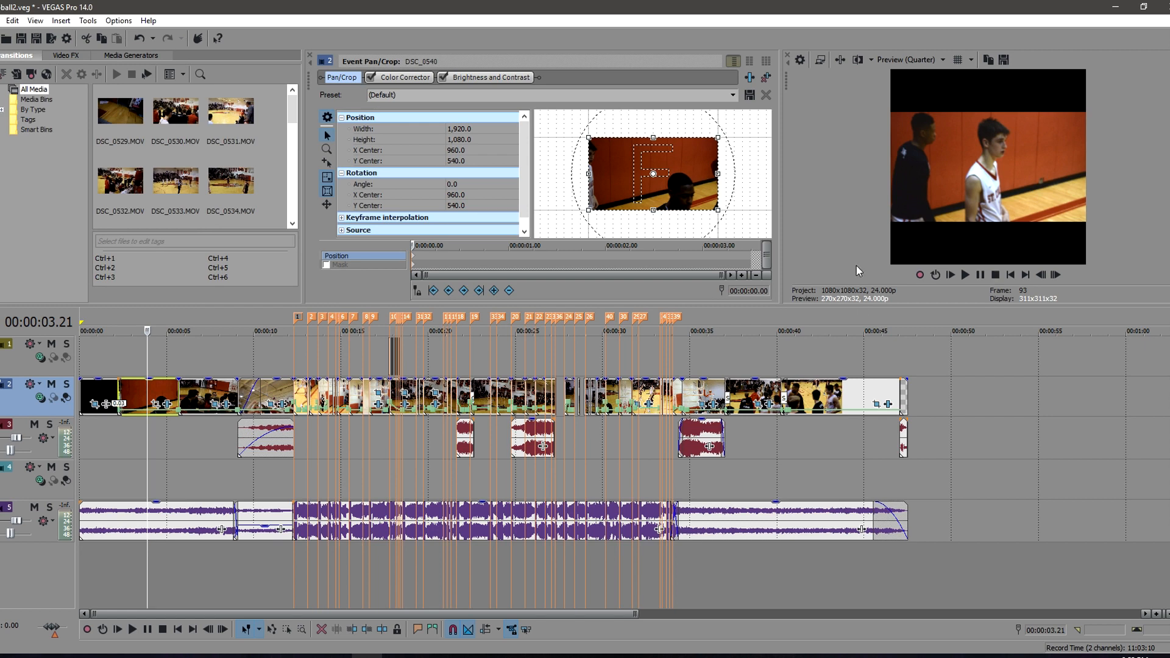
mouse_move(935, 174)
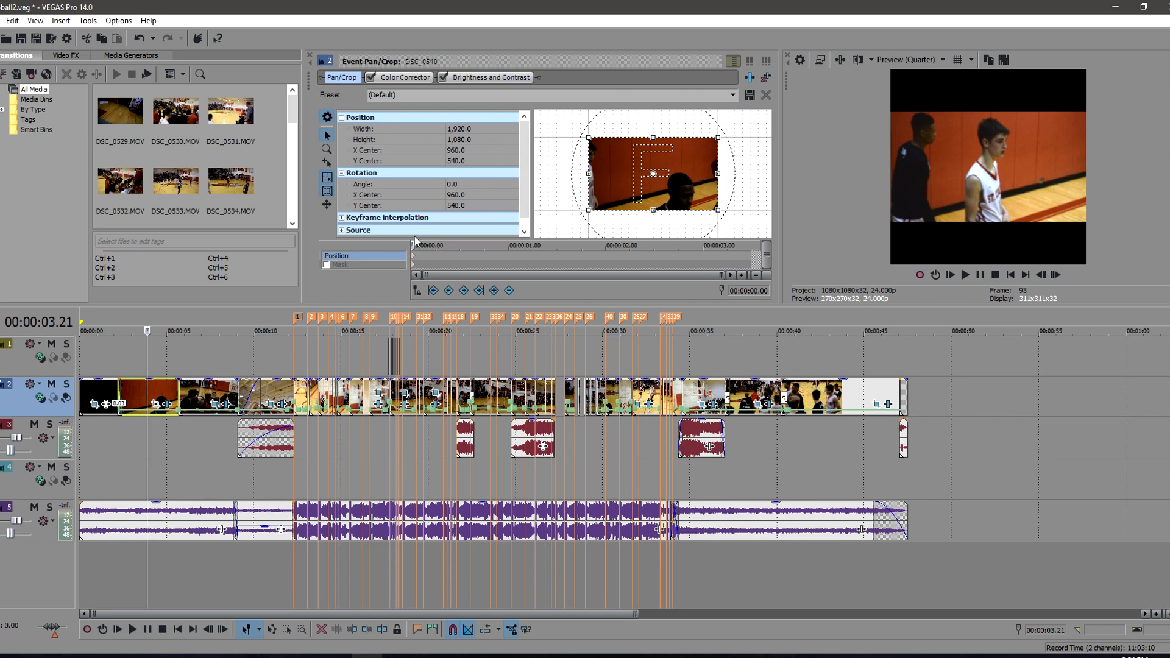
mouse_move(602, 427)
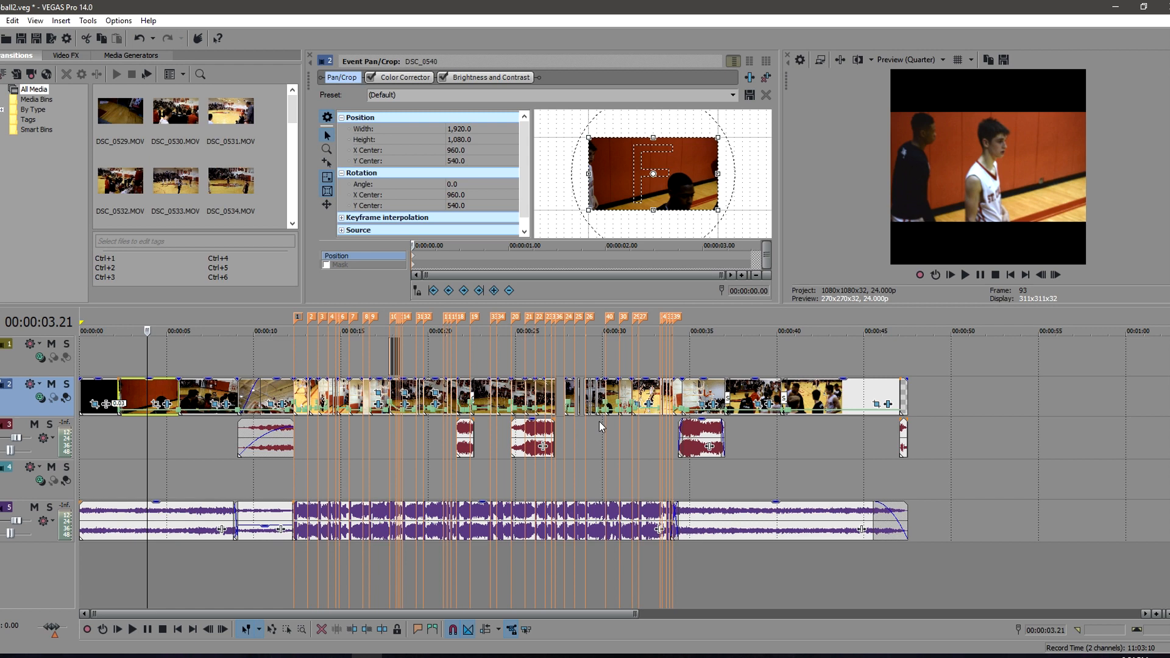
mouse_move(270, 391)
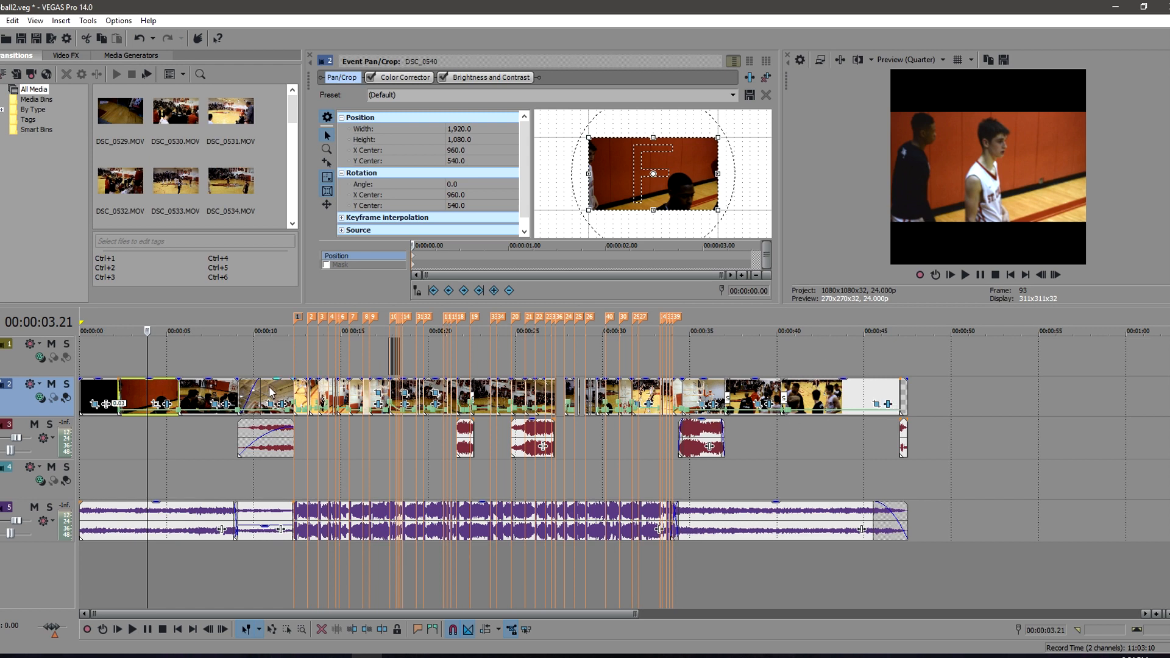
- Select the first clip on the video track after applying the square frame
left_click(132, 629)
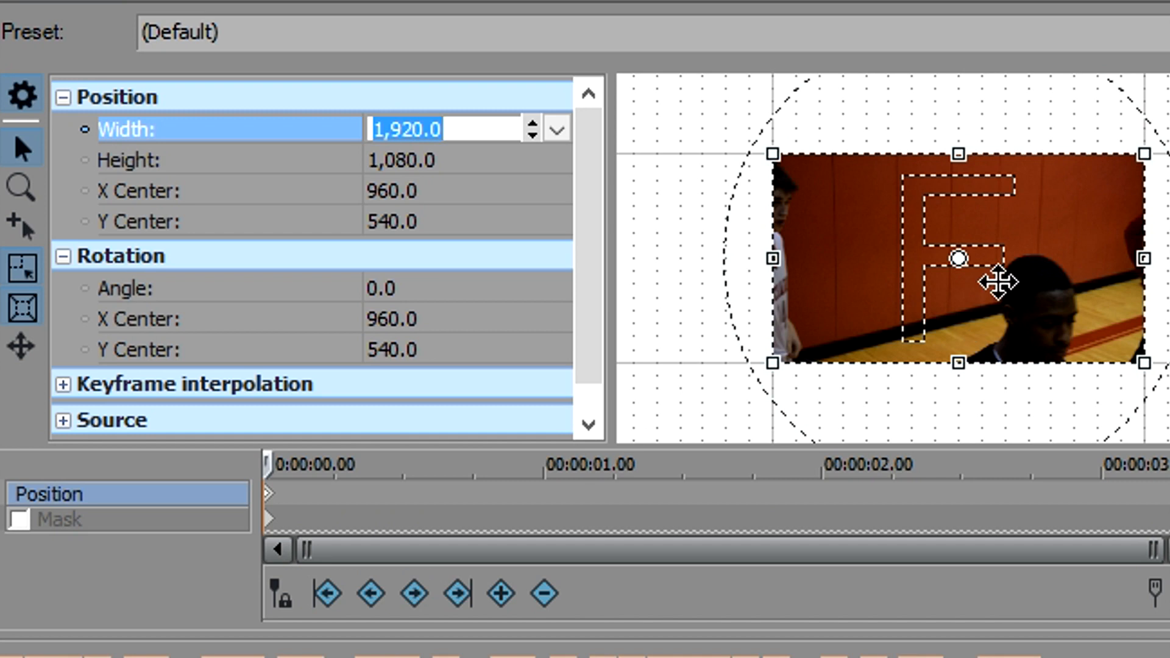
- Enter 1080 as the DSC_0540 clip's pan/crop width, giving 607.5 height
type("1")
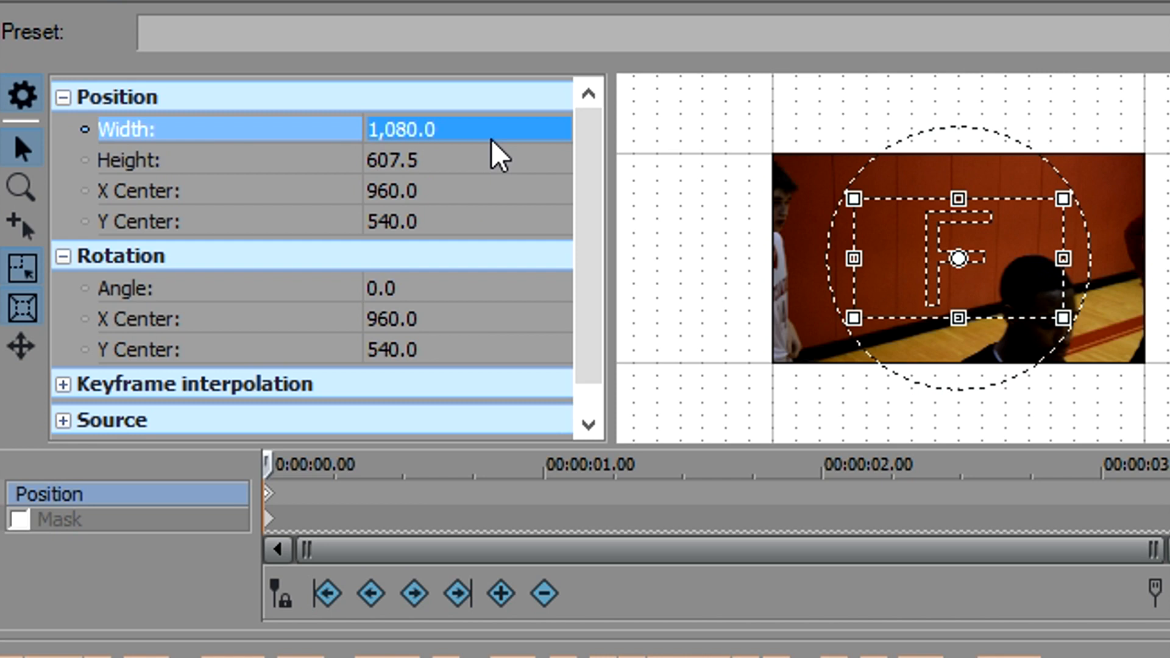
mouse_move(46, 268)
type("1,080")
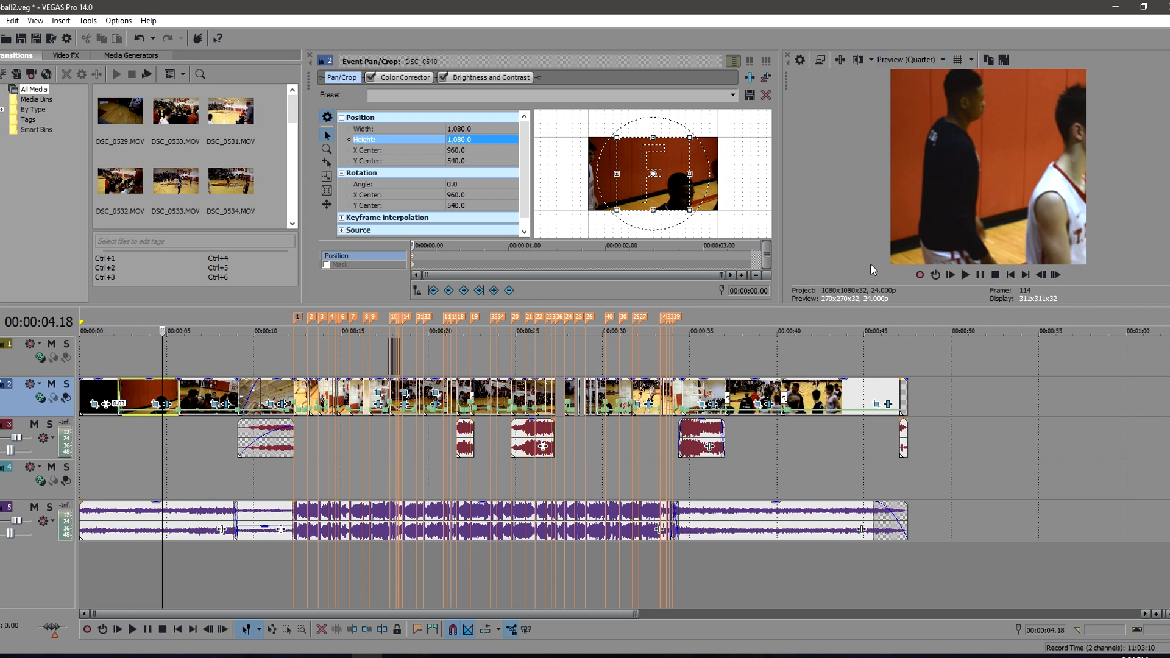
mouse_move(940, 81)
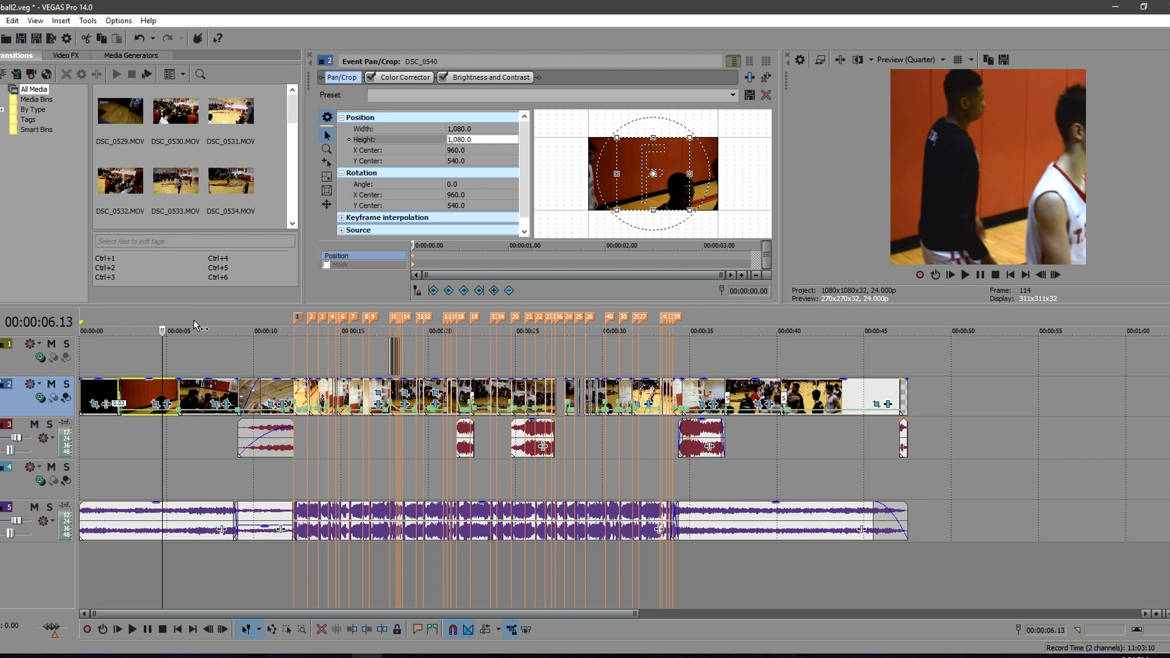
- Preview the montage at about twenty seconds, near the end, and earlier on the ruler
left_click(544, 327)
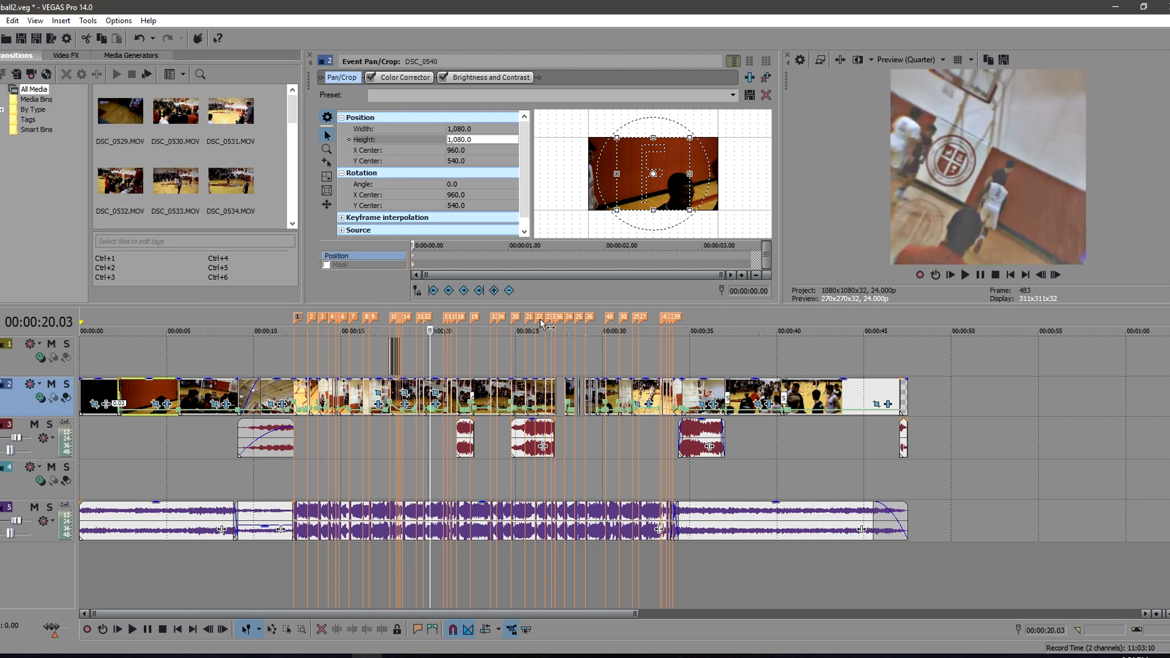
left_click(775, 330)
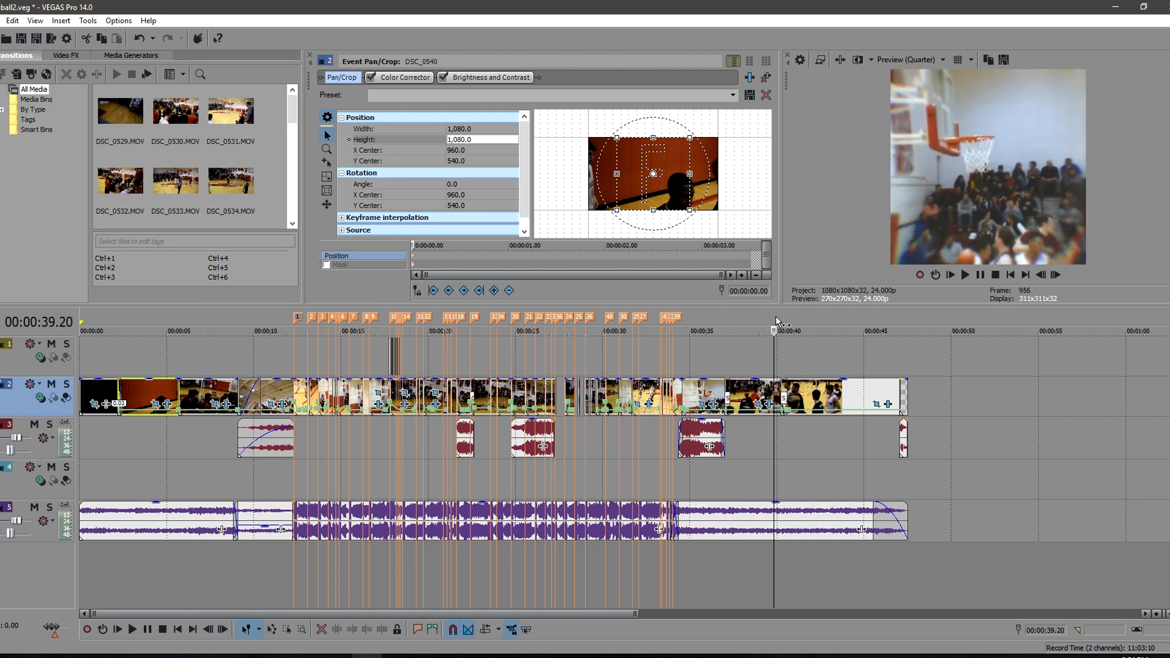
left_click(362, 331)
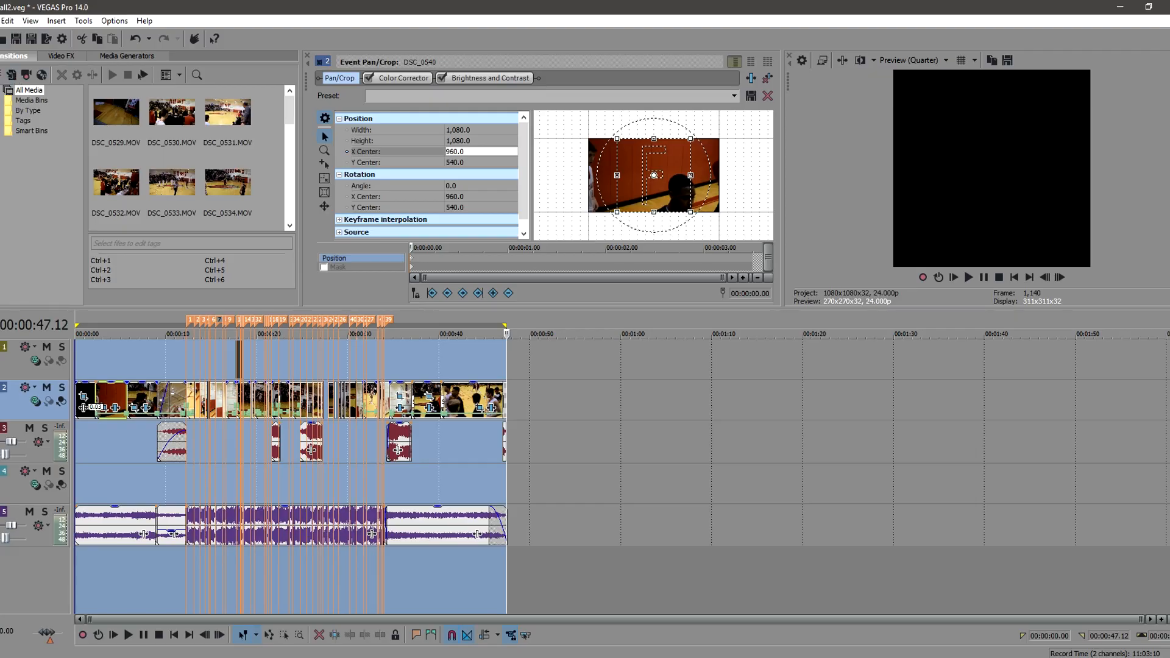
- Start Render As with the Instagram 24FPS 1080x1080 template and its custom settings
left_click(9, 21)
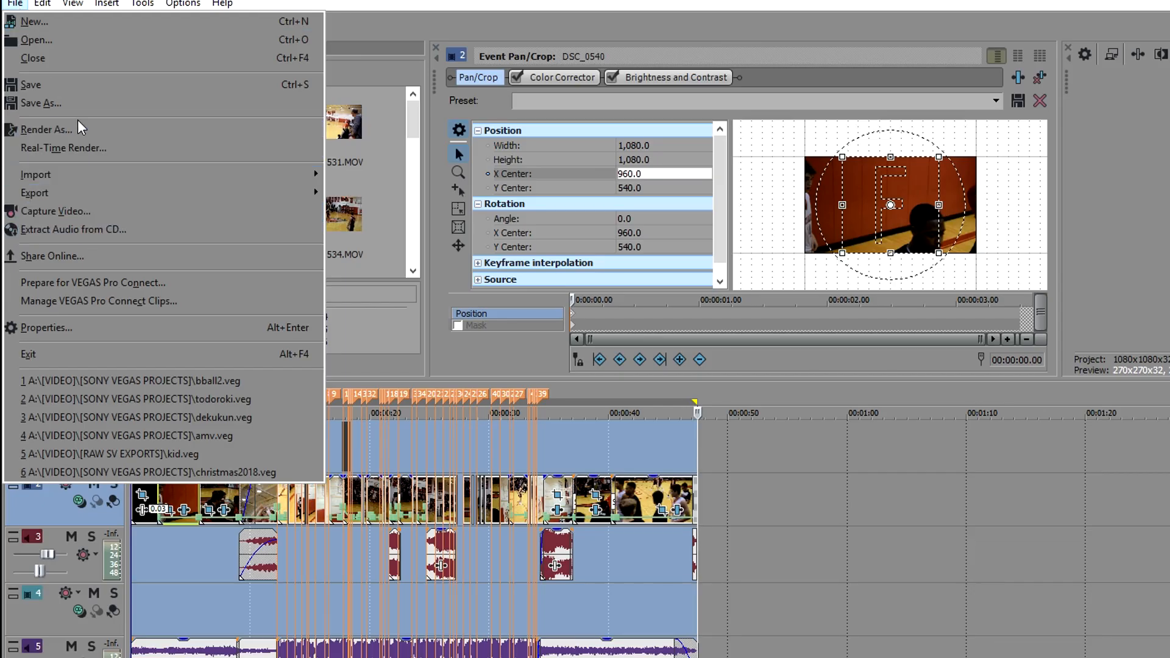
left_click(12, 5)
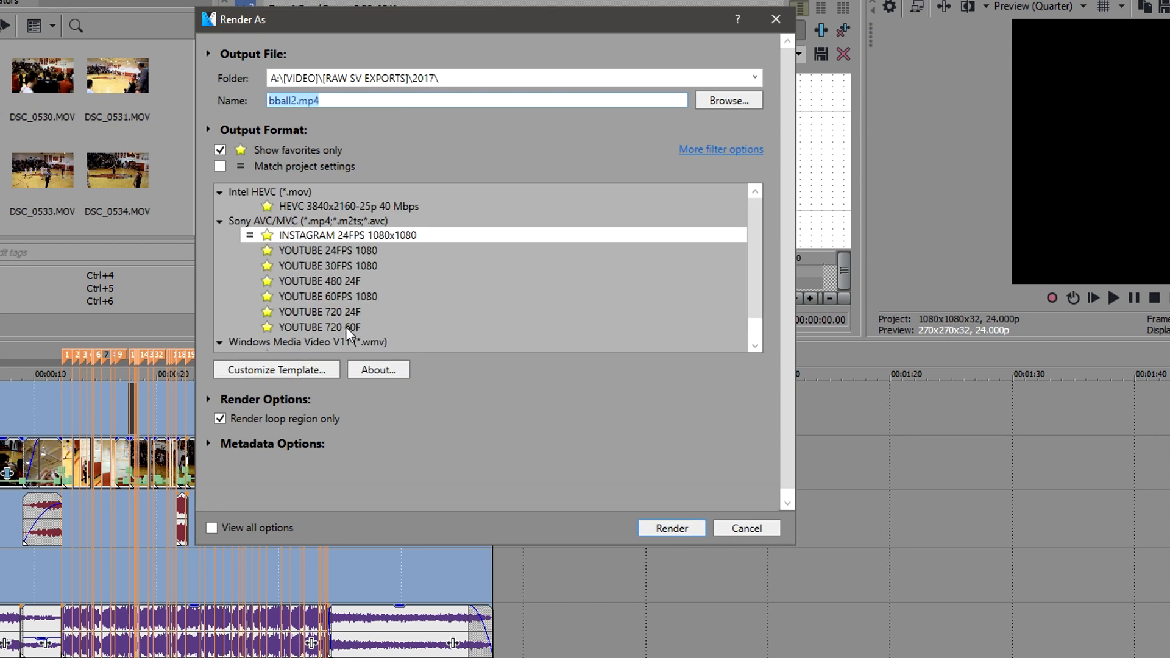
left_click(275, 370)
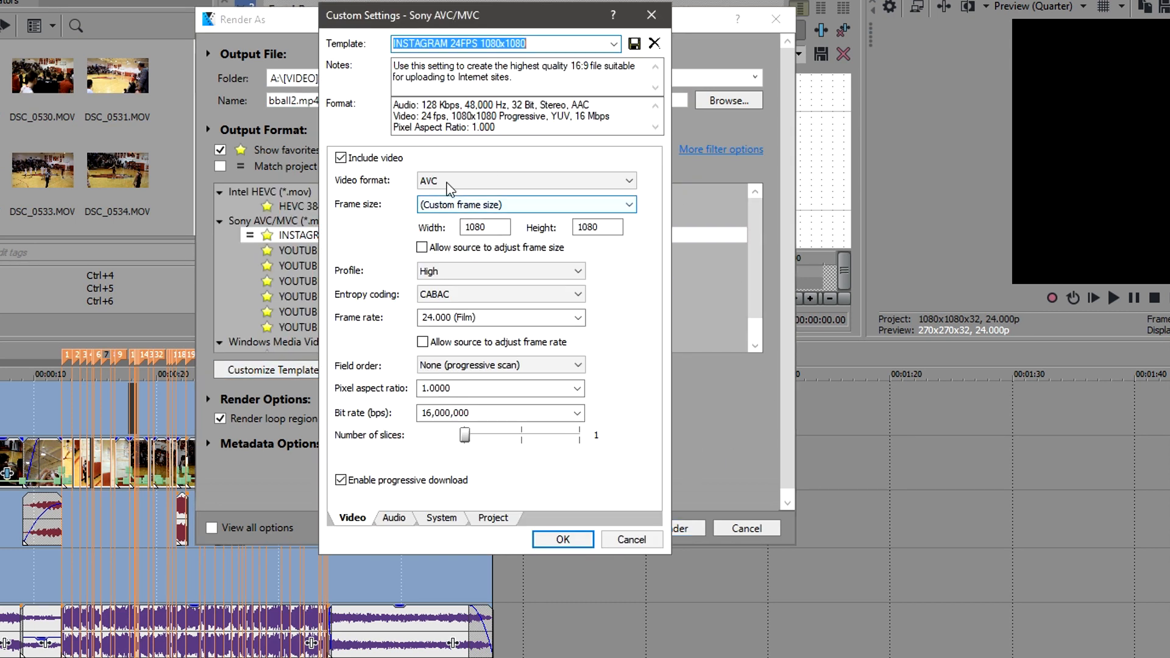
- Verify 1080 height in Custom Settings and confirm the 1080x1080, 24 fps template
left_click(484, 227)
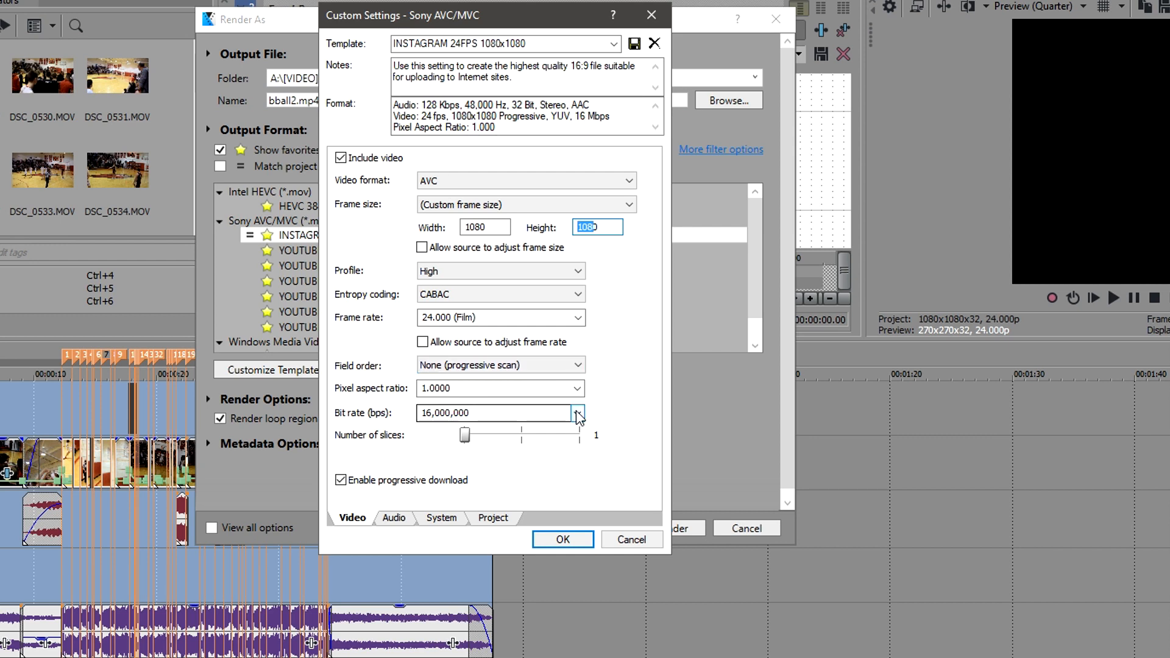
mouse_move(681, 155)
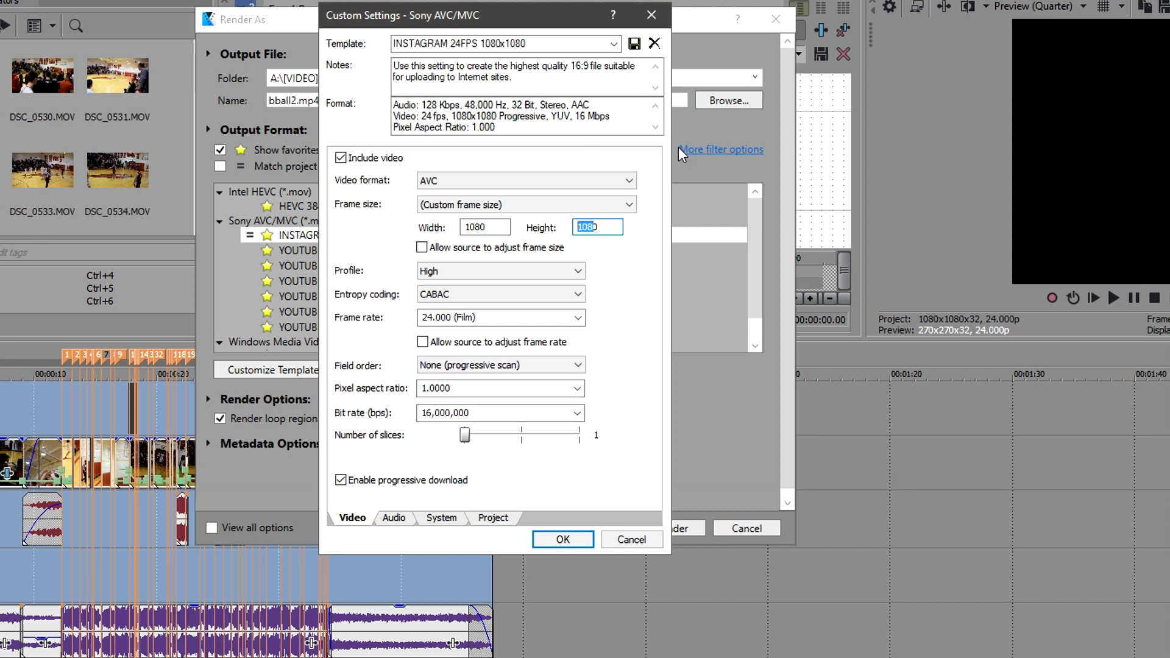
left_click(484, 226)
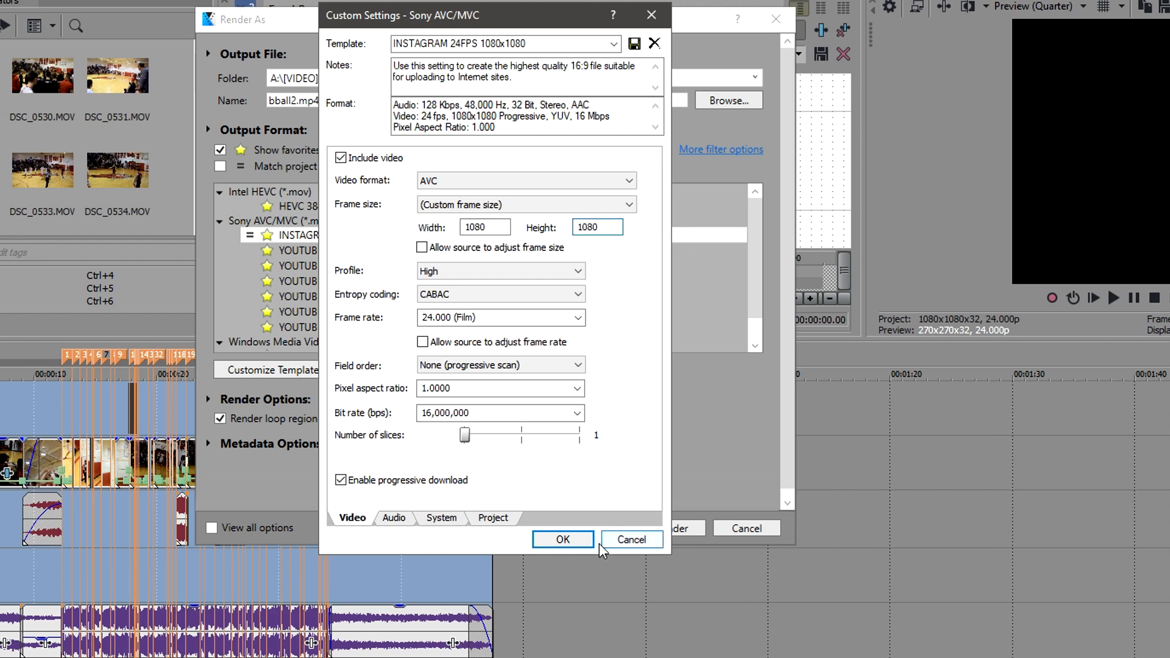
left_click(562, 538)
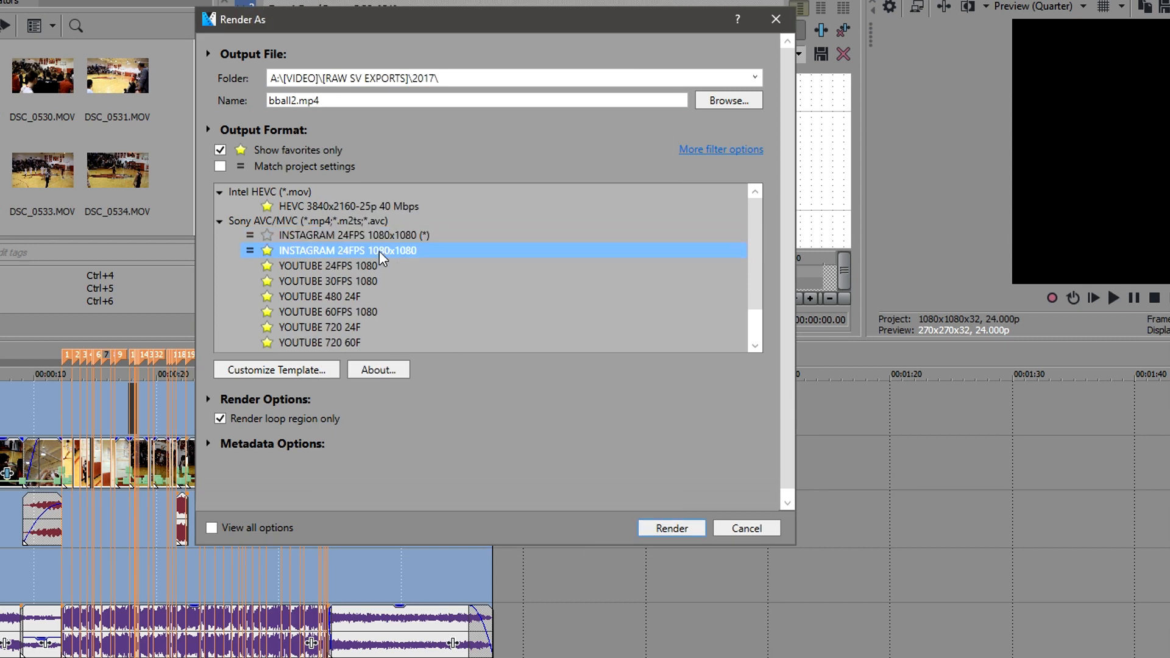
mouse_move(644, 505)
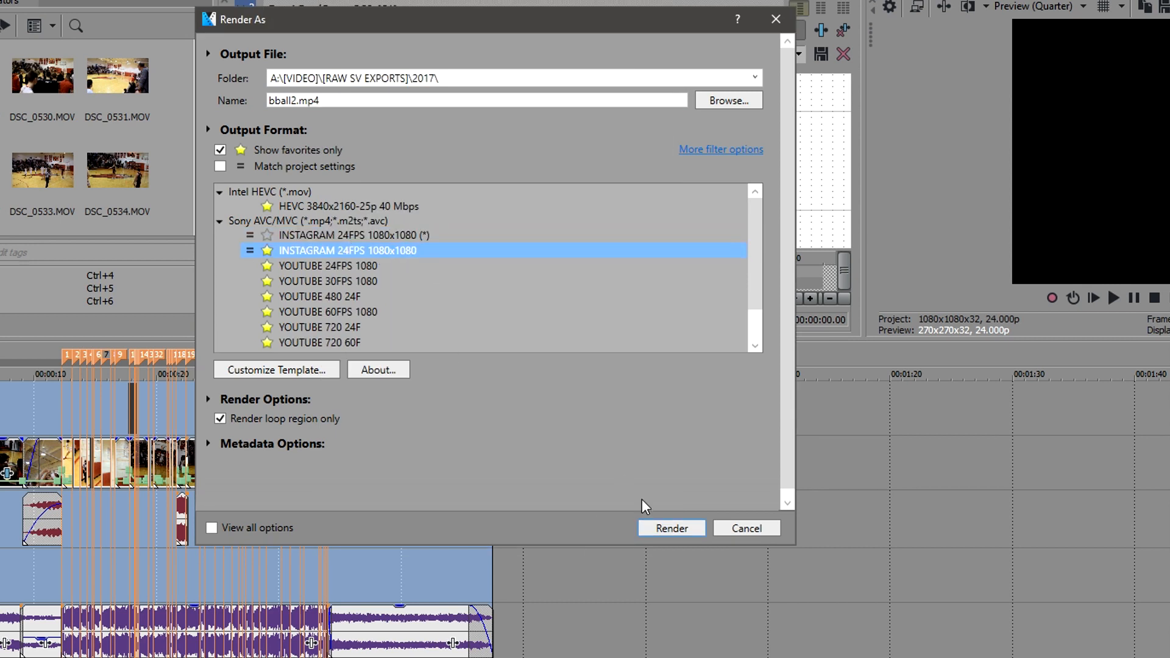
- Render bball2.mp4, overwriting the existing file of the same name
left_click(671, 528)
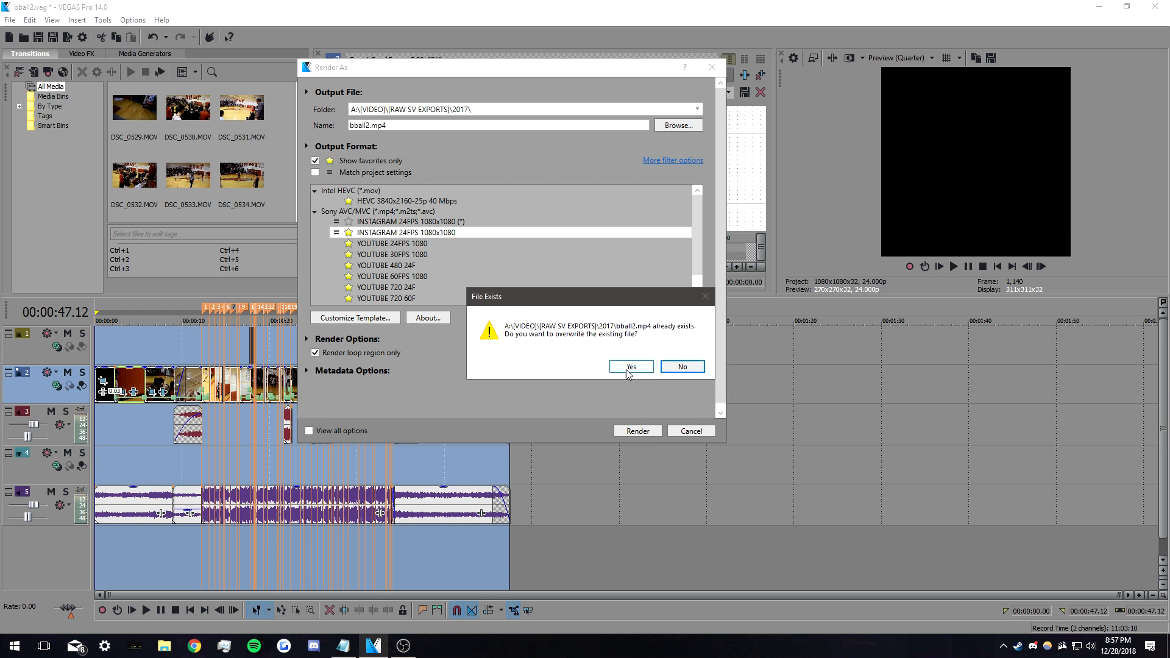
left_click(630, 367)
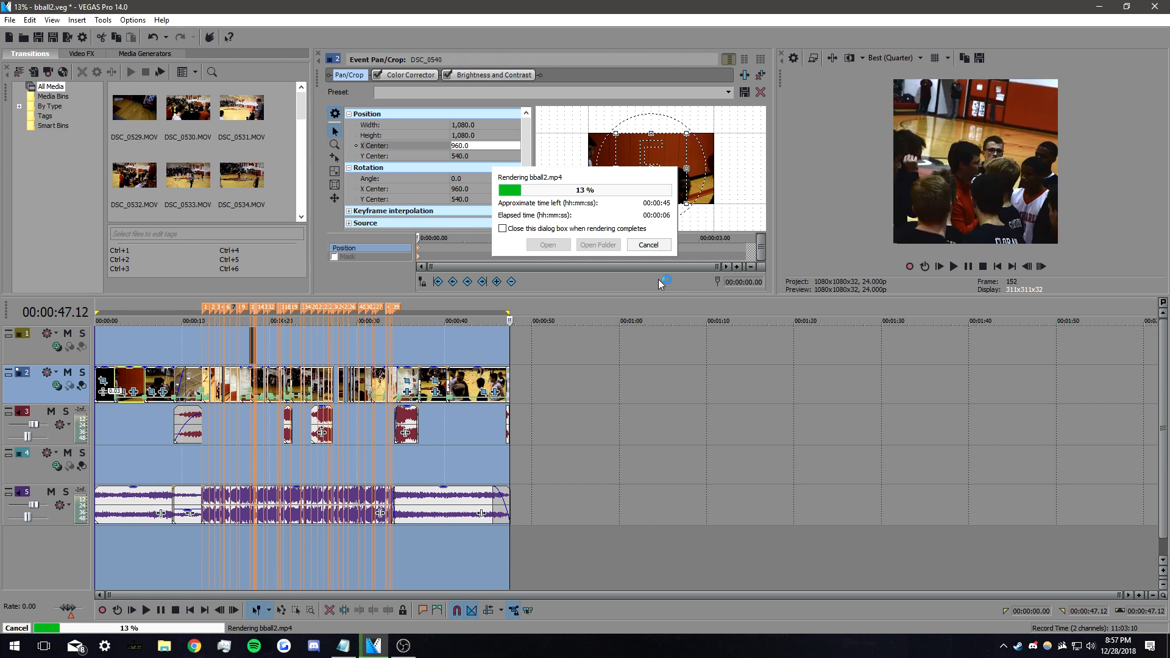
- Cancel the bball2.mp4 render partway and return to the timeline
left_click(647, 245)
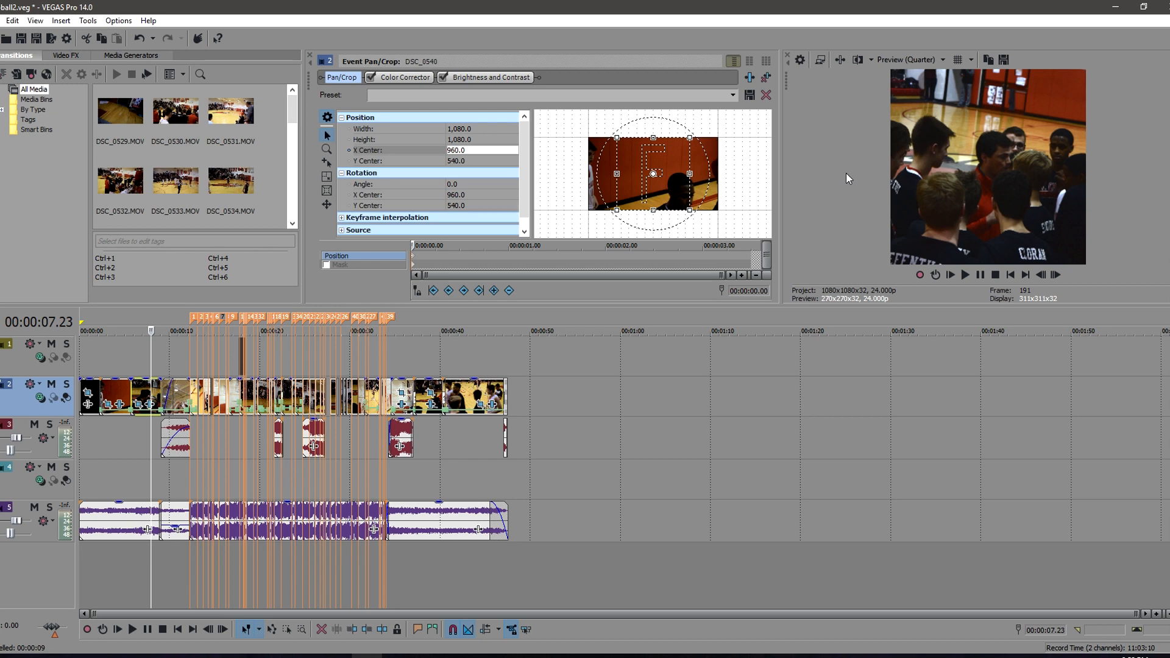
mouse_move(832, 167)
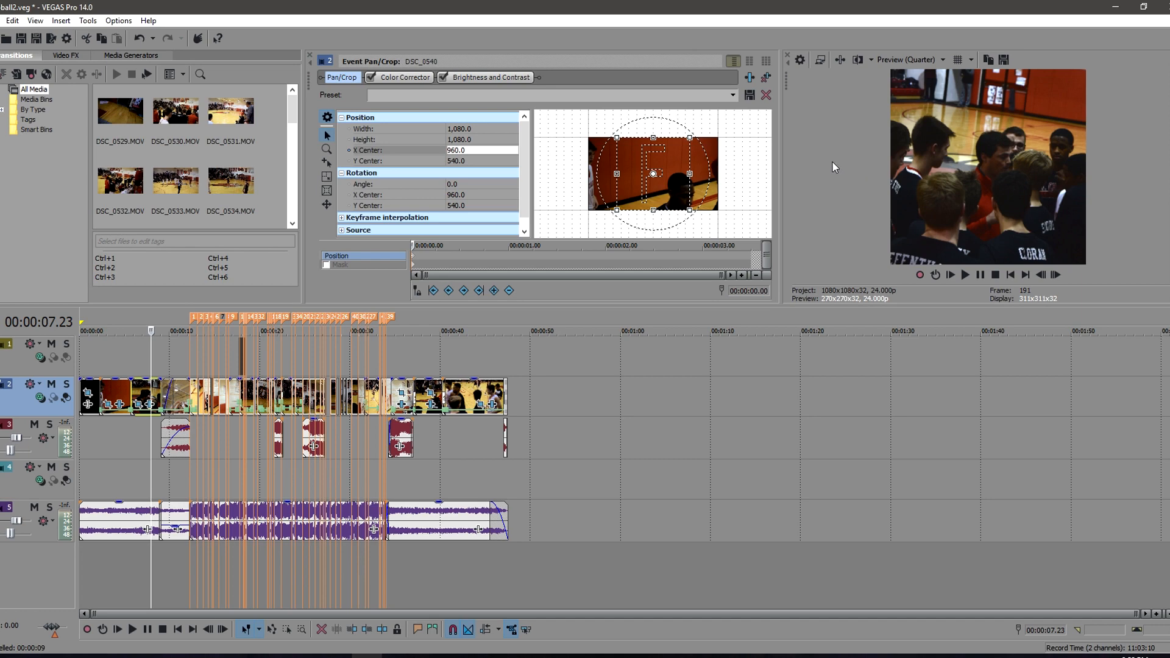